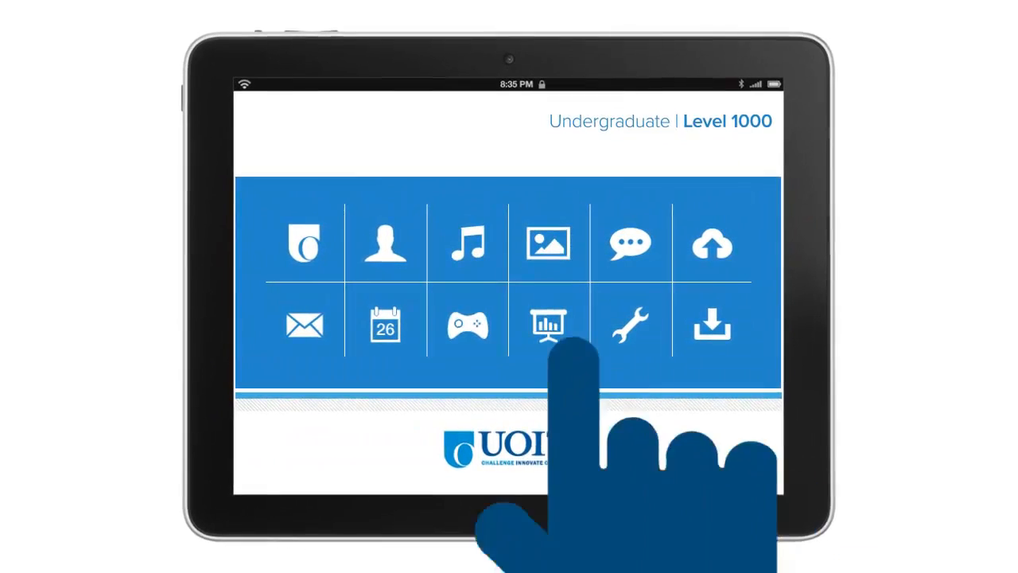
# - Tap a tool icon in the Undergraduate Level 1000 grid to enlarge it into a blue tile
pyautogui.click(549, 326)
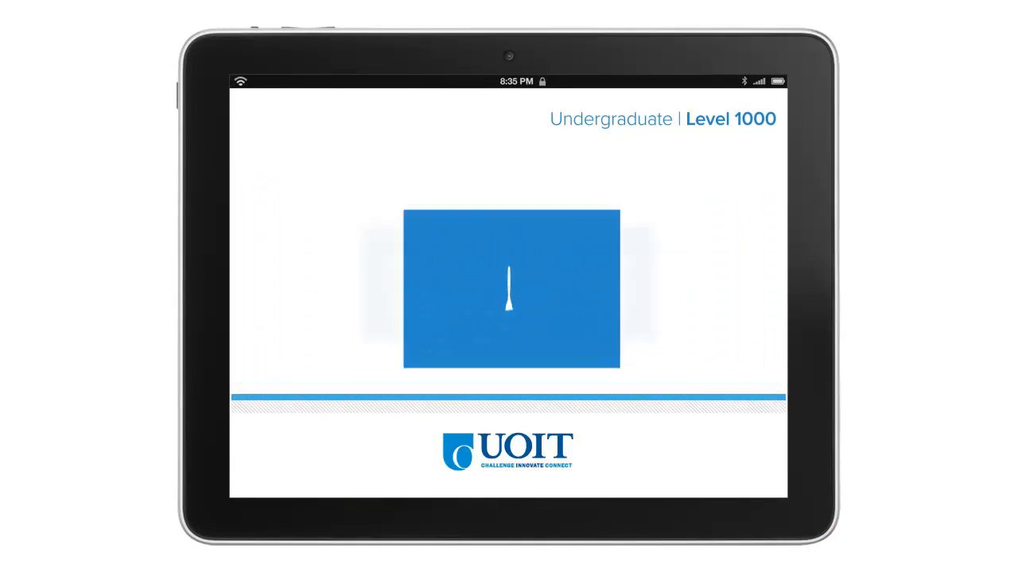